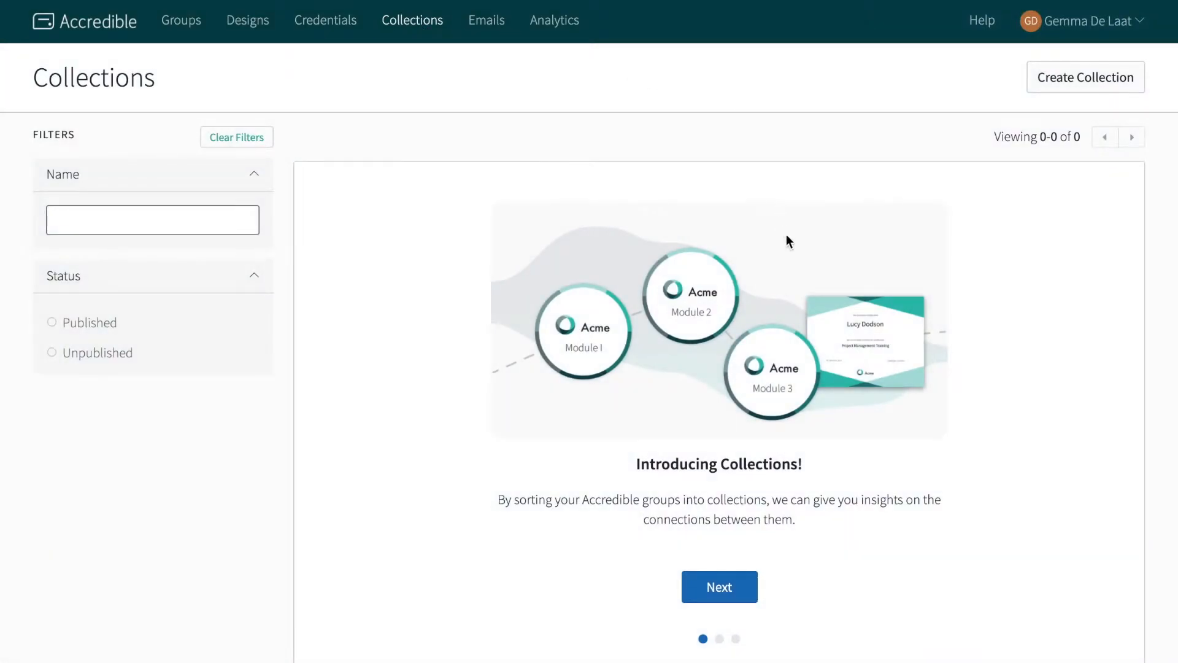
pyautogui.moveTo(719, 587)
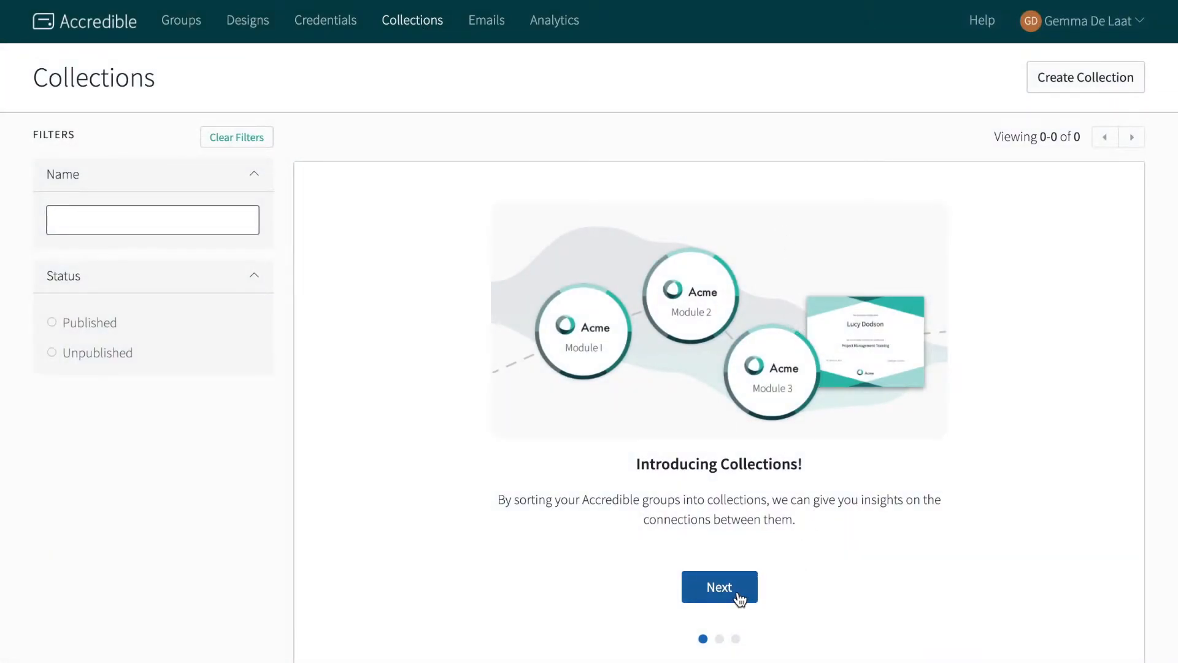
# - Advance the Collections introduction carousel twice to its final slide
pyautogui.click(718, 586)
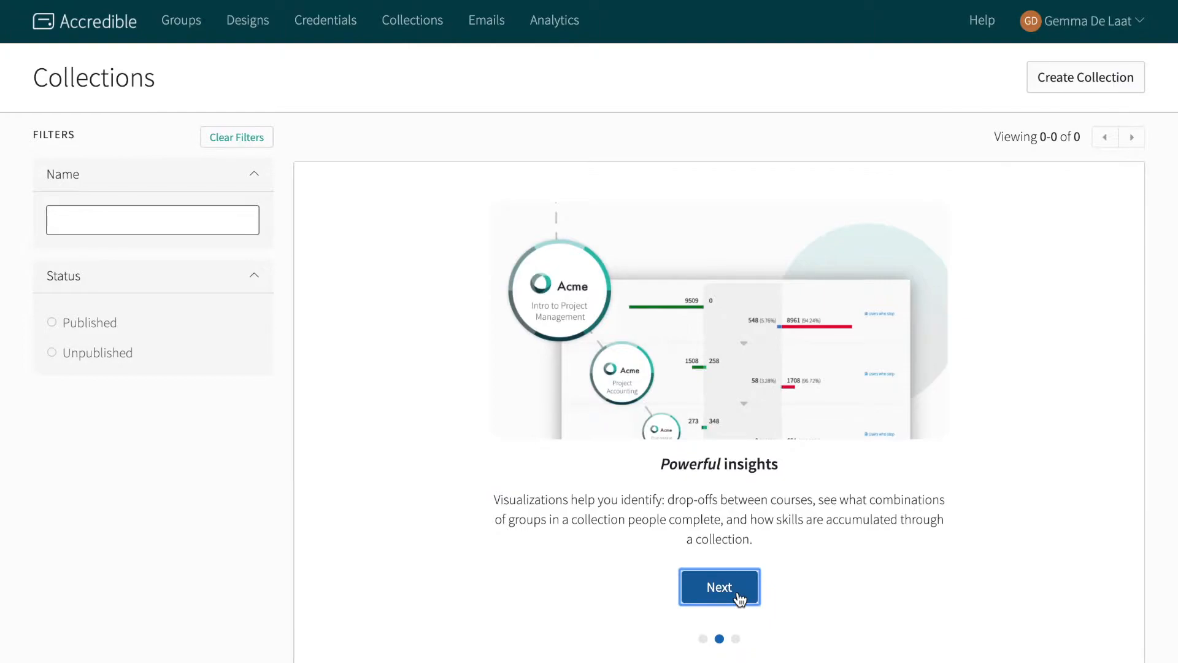
pyautogui.click(718, 587)
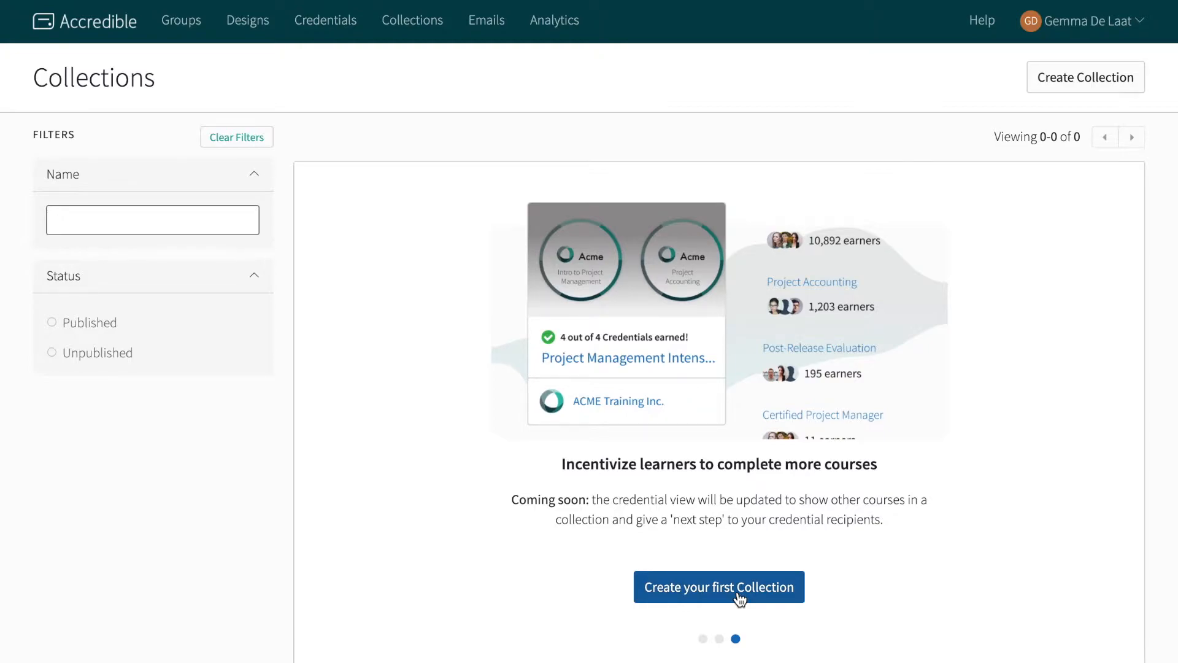
pyautogui.moveTo(1018, 211)
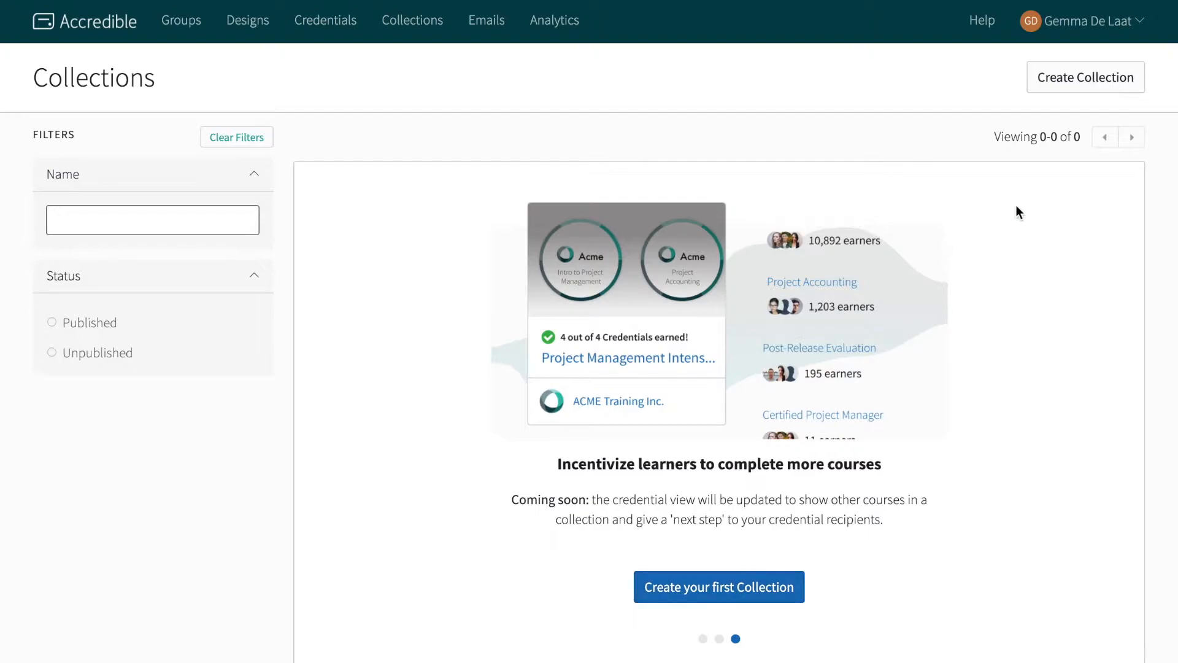
pyautogui.moveTo(1085, 76)
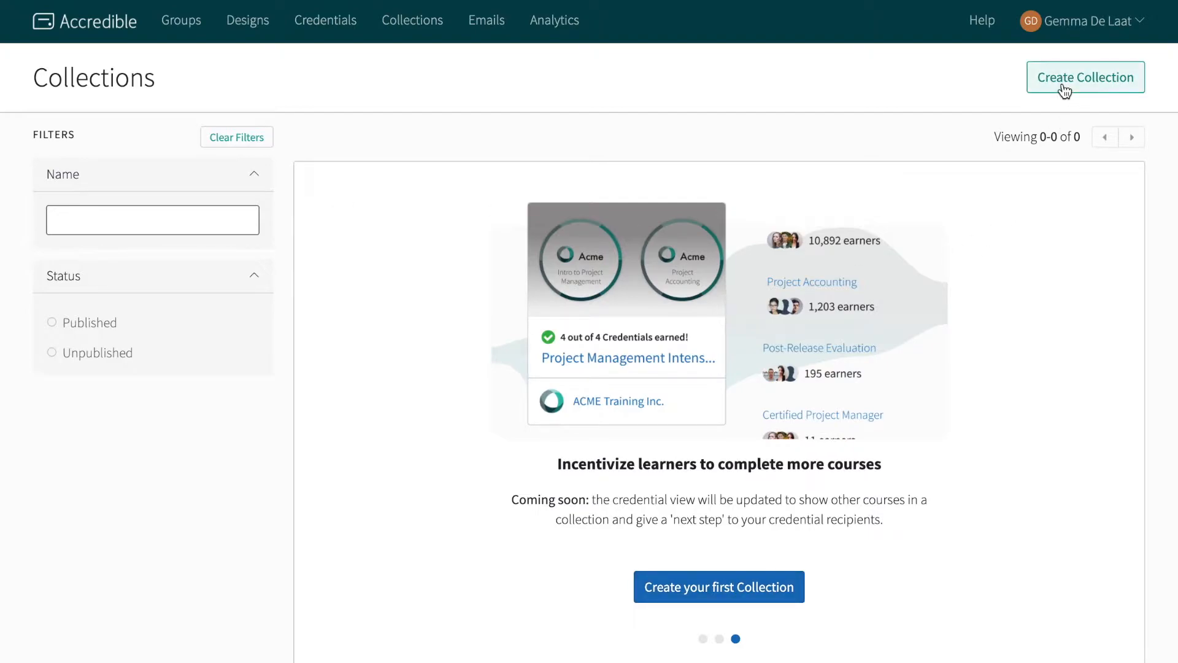
# - Create a collection named 'EVA Engineering' described as 'This is the EVA Engineering Collection.'
pyautogui.click(1085, 76)
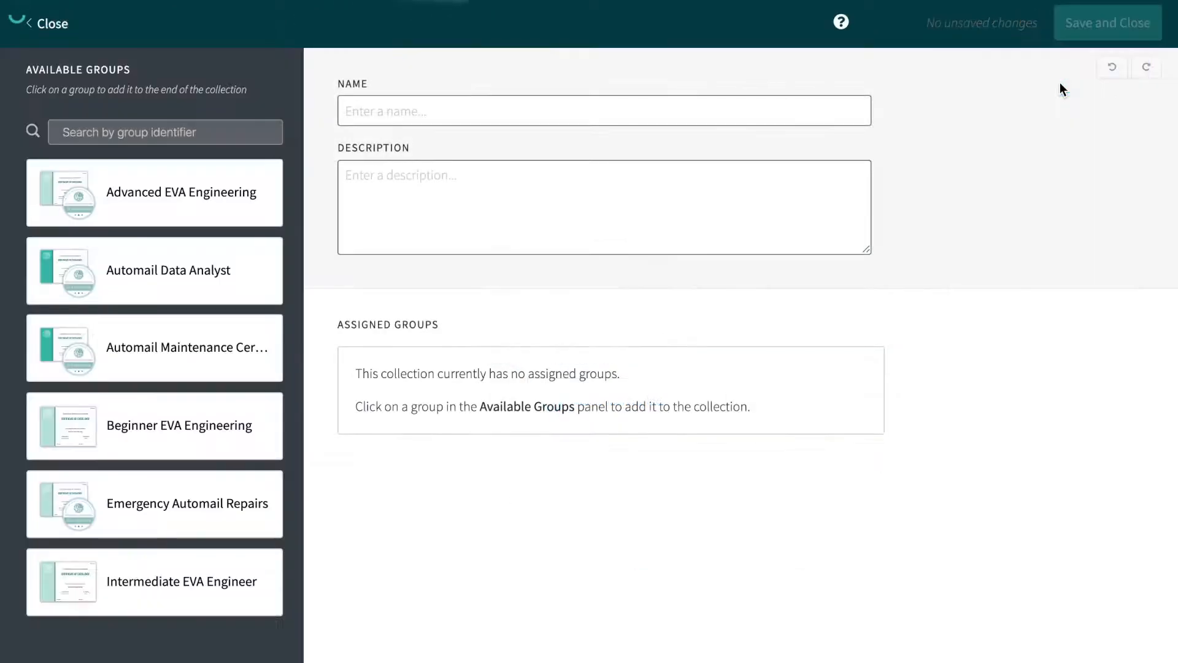
pyautogui.moveTo(821, 132)
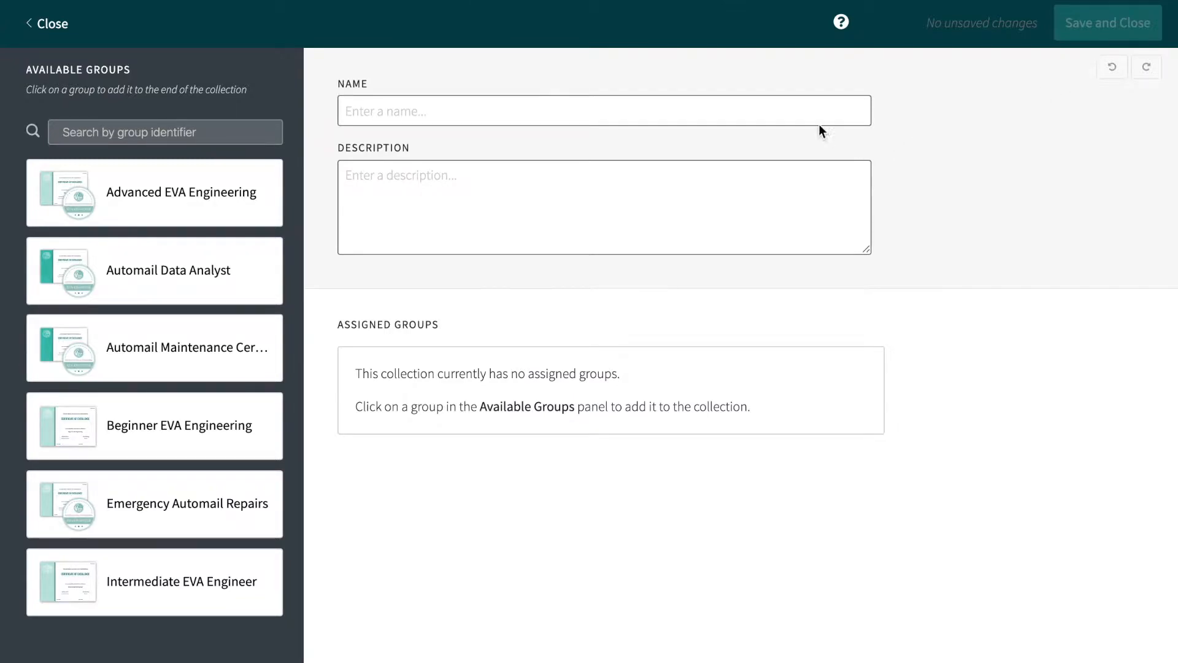
pyautogui.write('EVA Engineering')
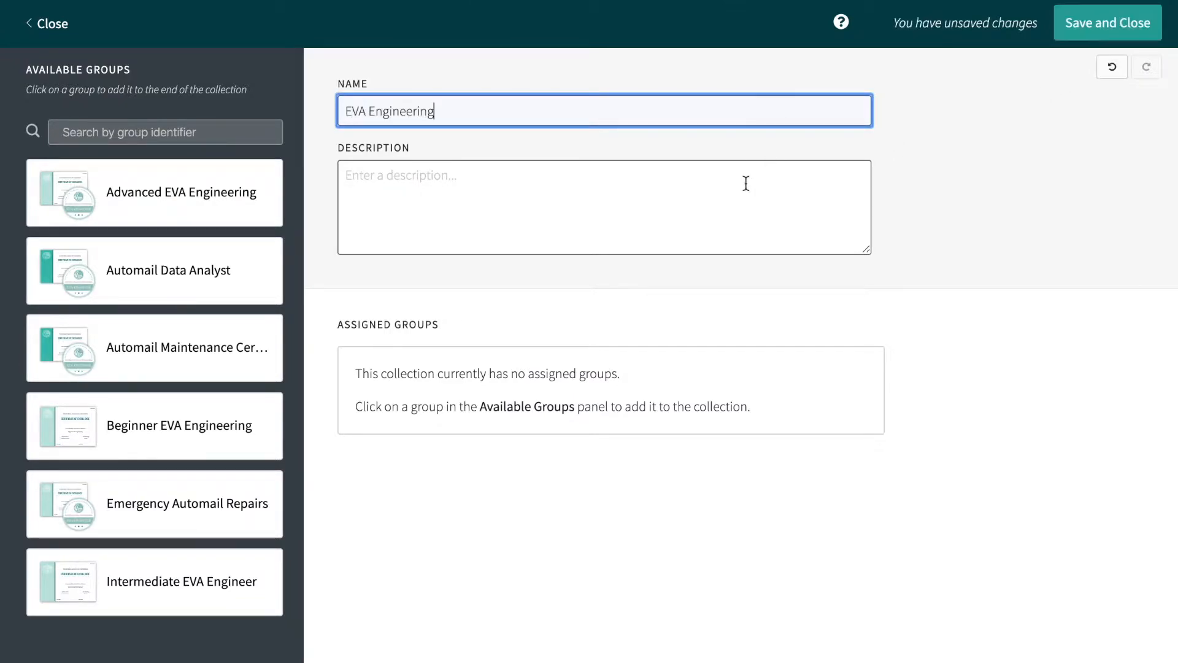
pyautogui.write('This')
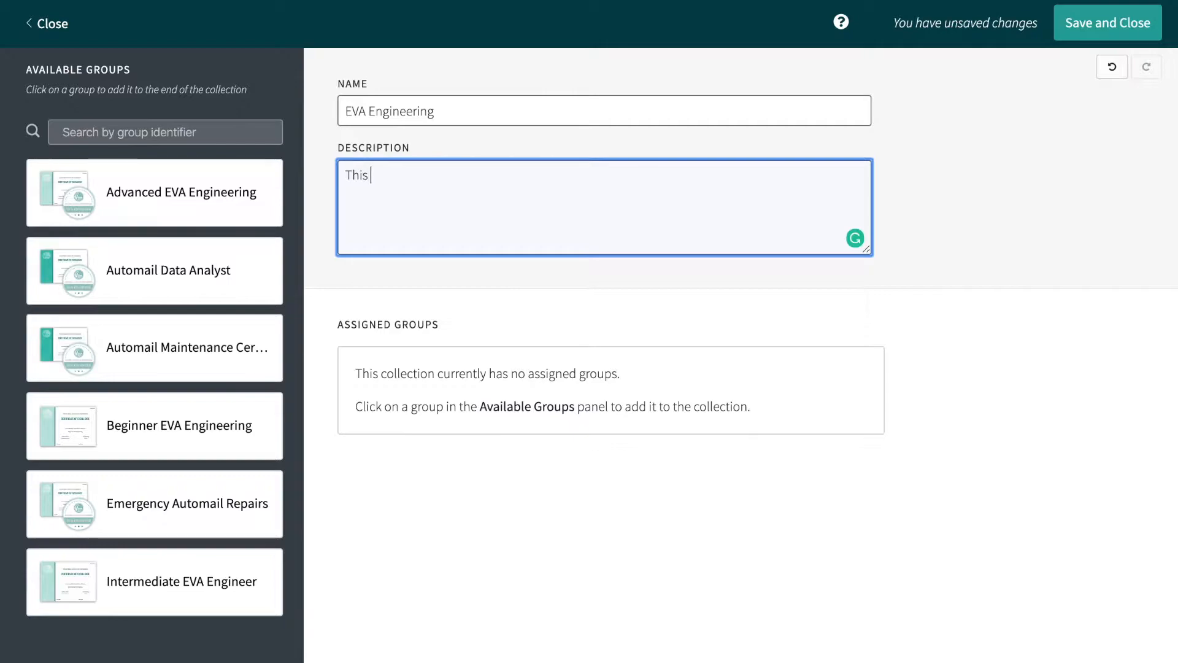
pyautogui.write('is the EV')
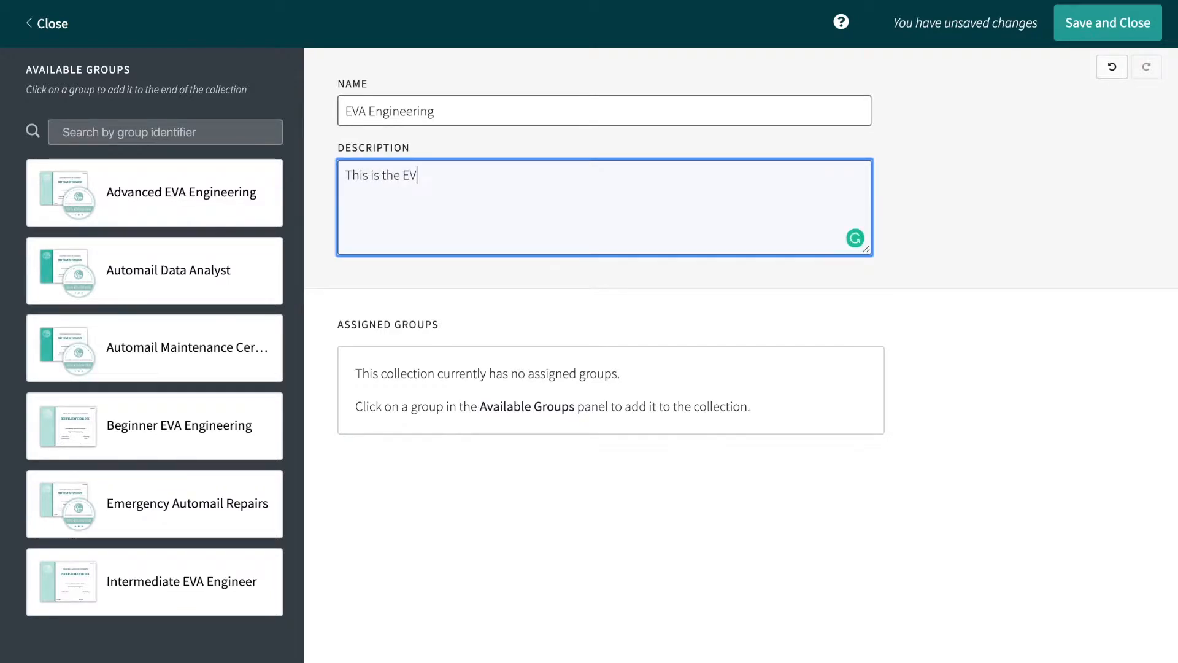
pyautogui.write('A Engine')
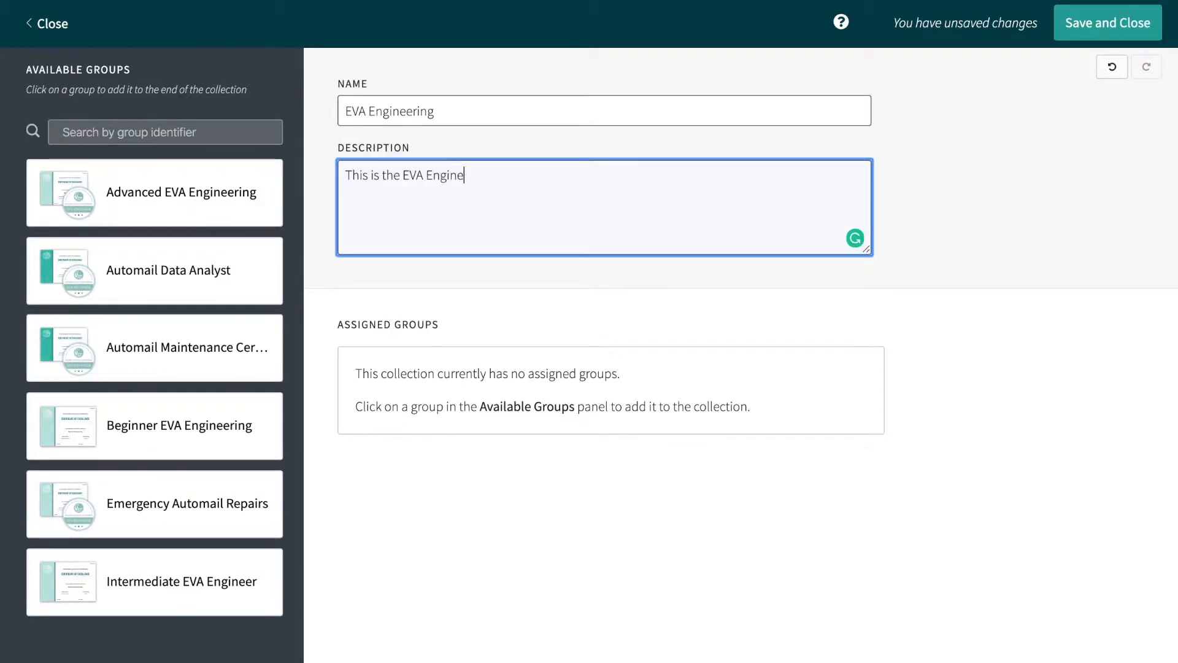
pyautogui.write('ring Co')
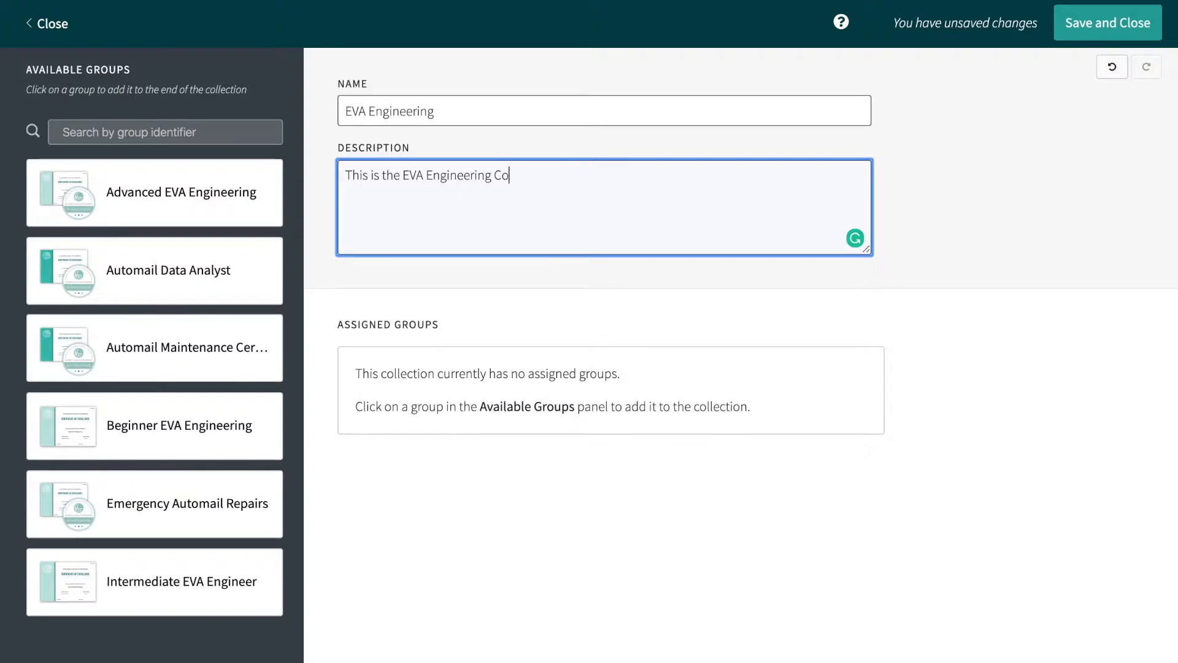
pyautogui.write('llectio')
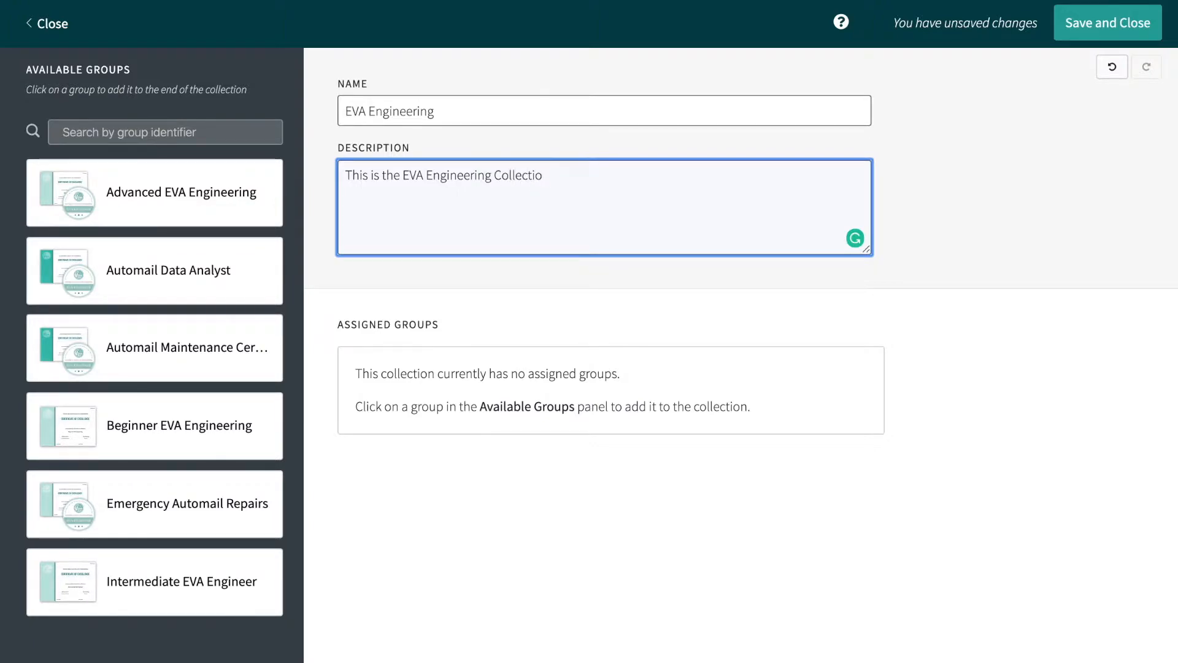
pyautogui.write('n.')
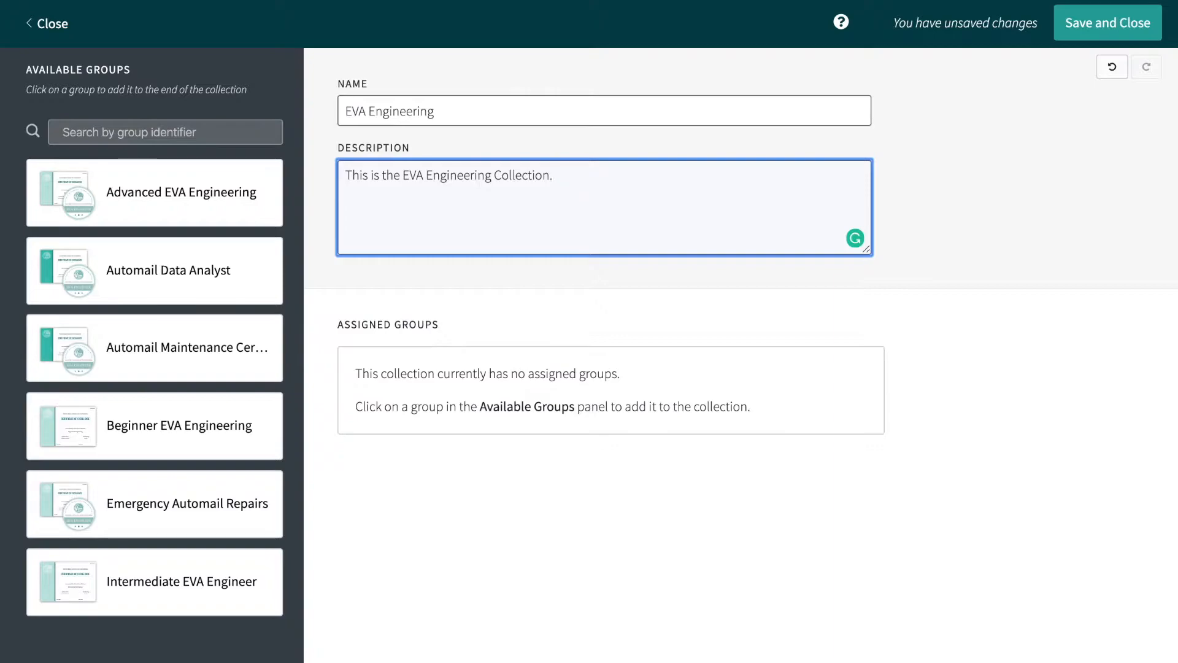
pyautogui.moveTo(473, 336)
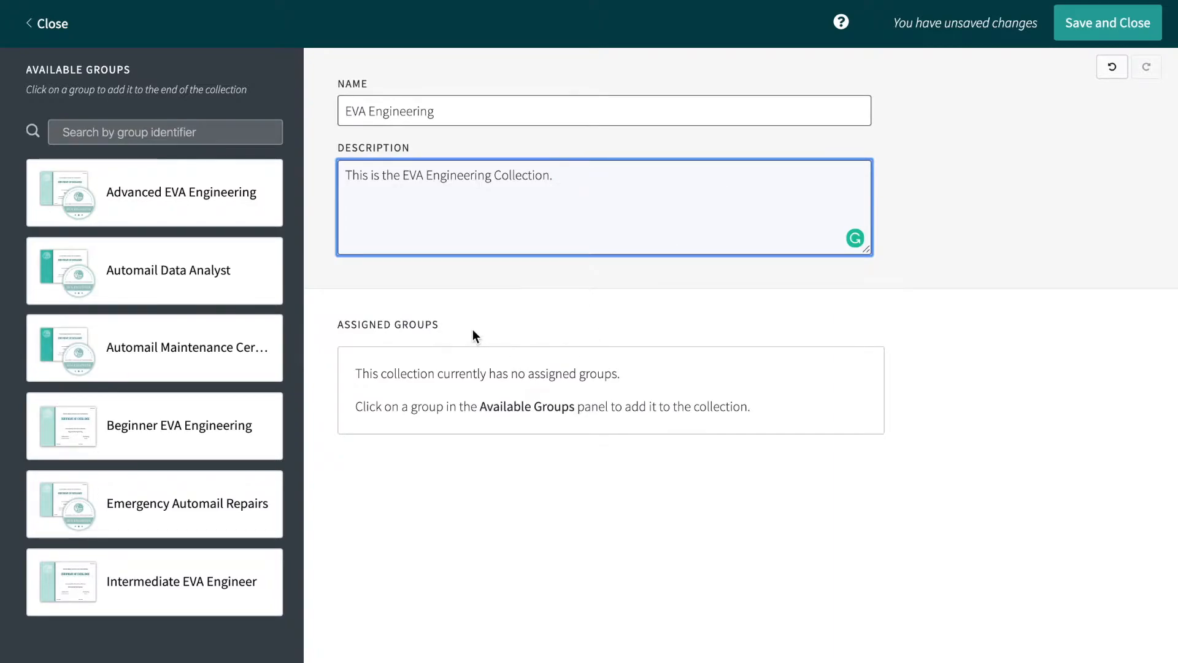
# - Add the Beginner, Intermediate and Advanced EVA groups to the collection and save it
pyautogui.click(179, 425)
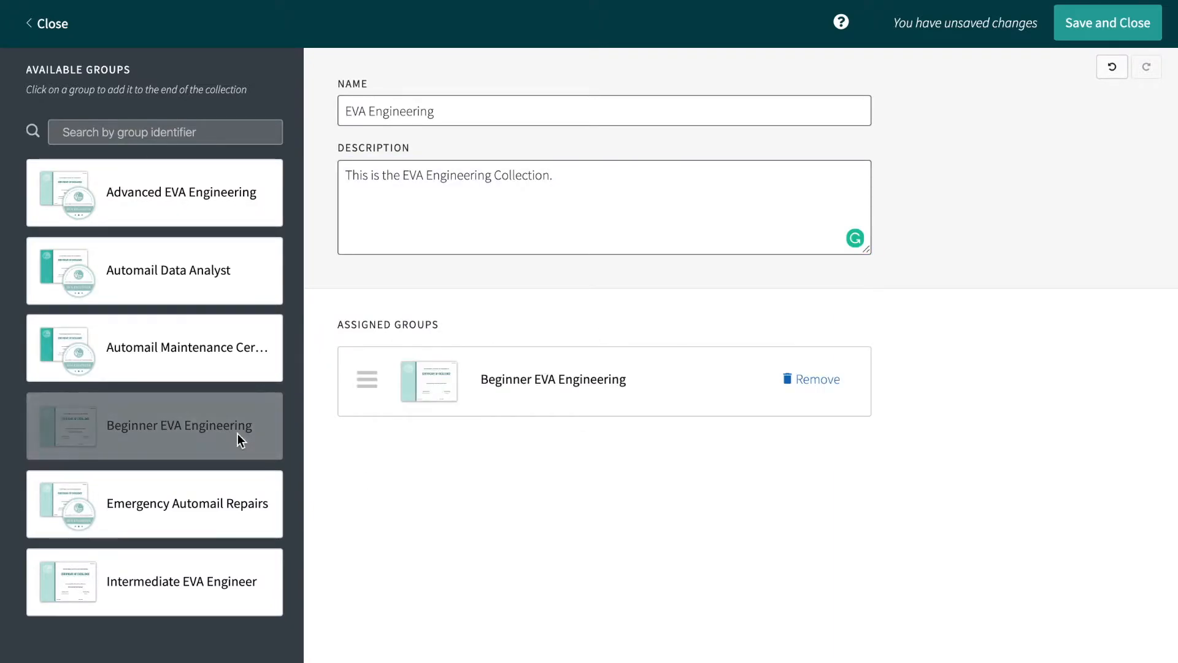
pyautogui.click(181, 580)
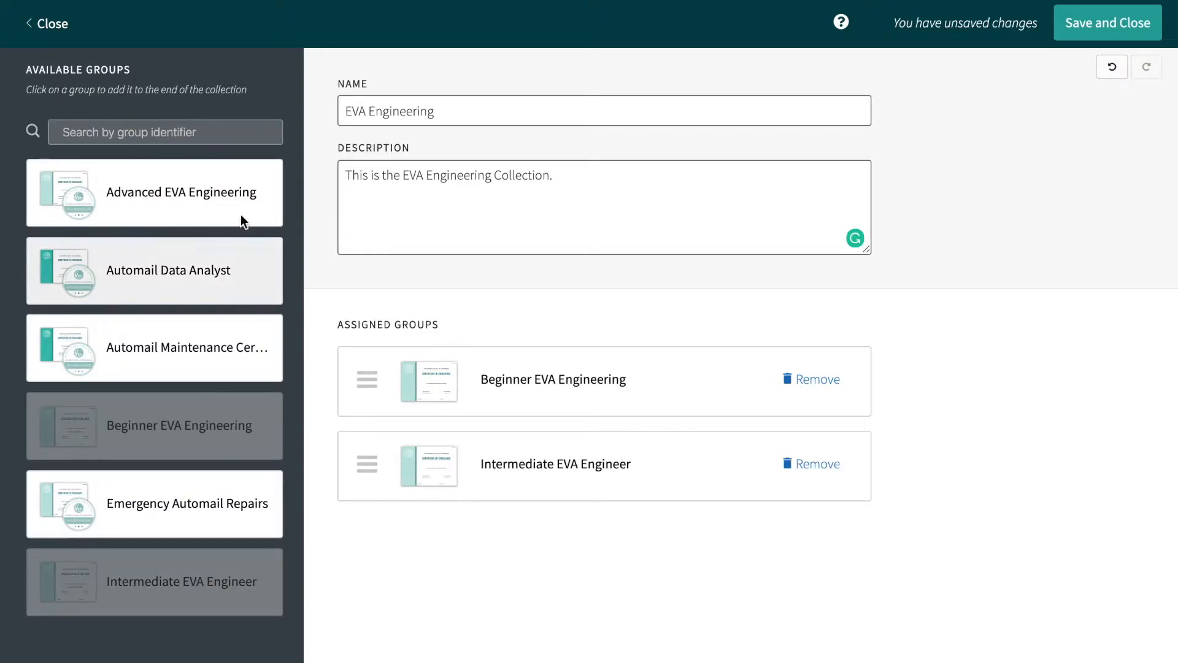
pyautogui.click(179, 191)
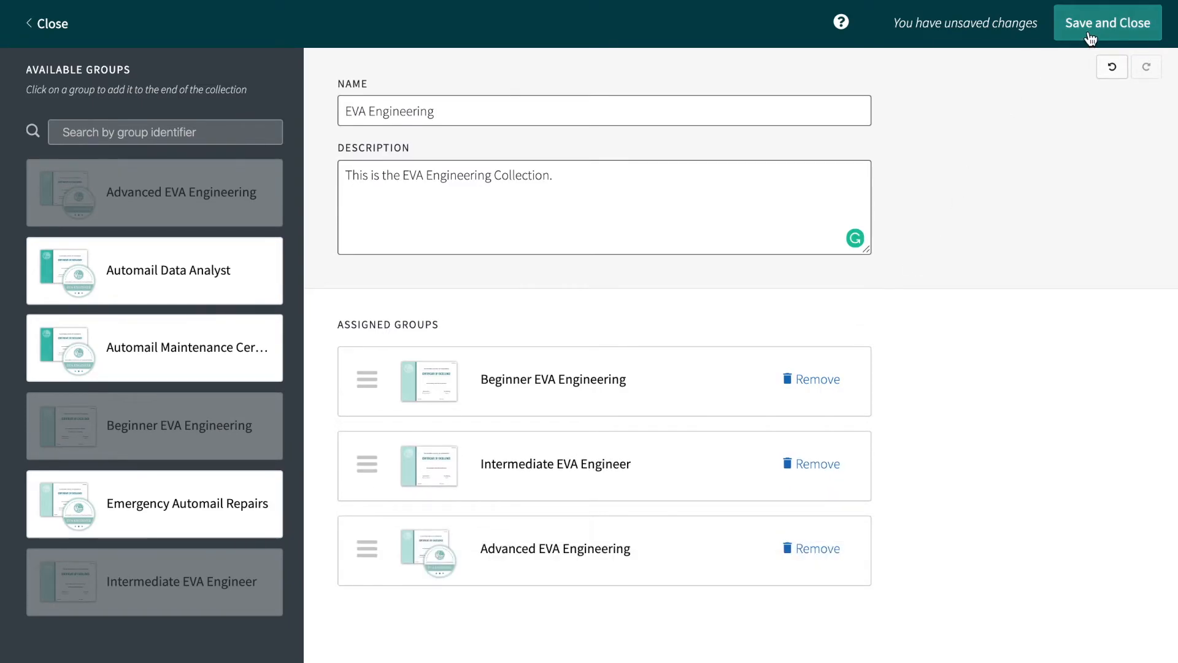
pyautogui.click(1106, 22)
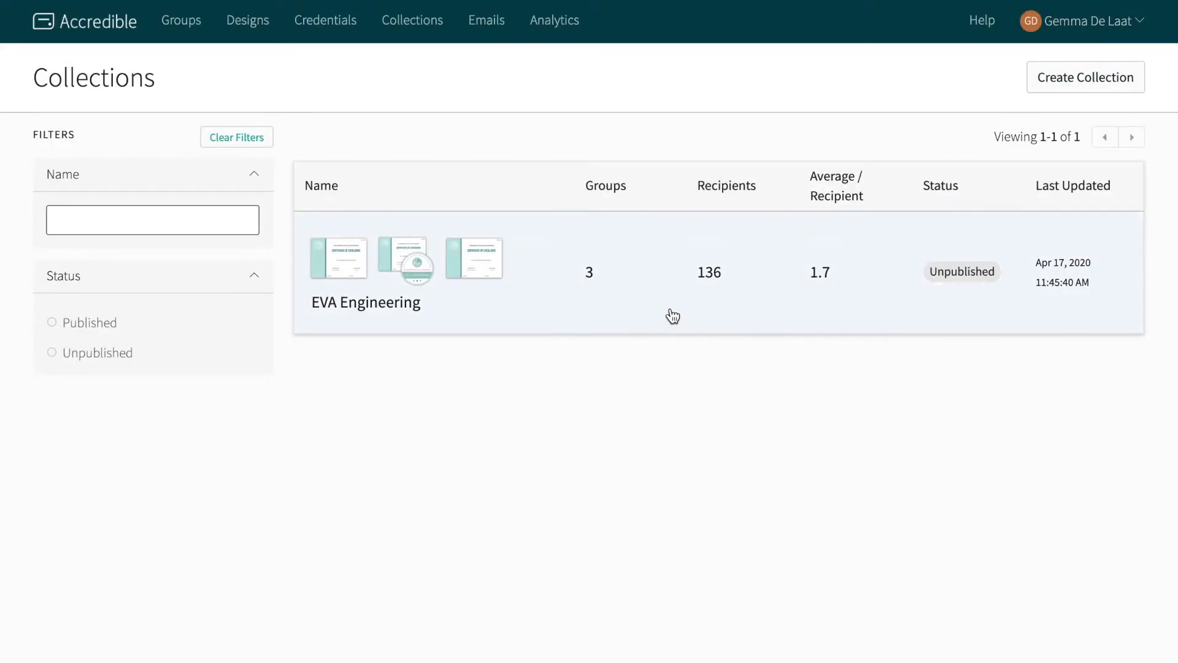
# - Show the EVA Engineering collection's Learner Flow analytics across its three credentials
pyautogui.click(366, 302)
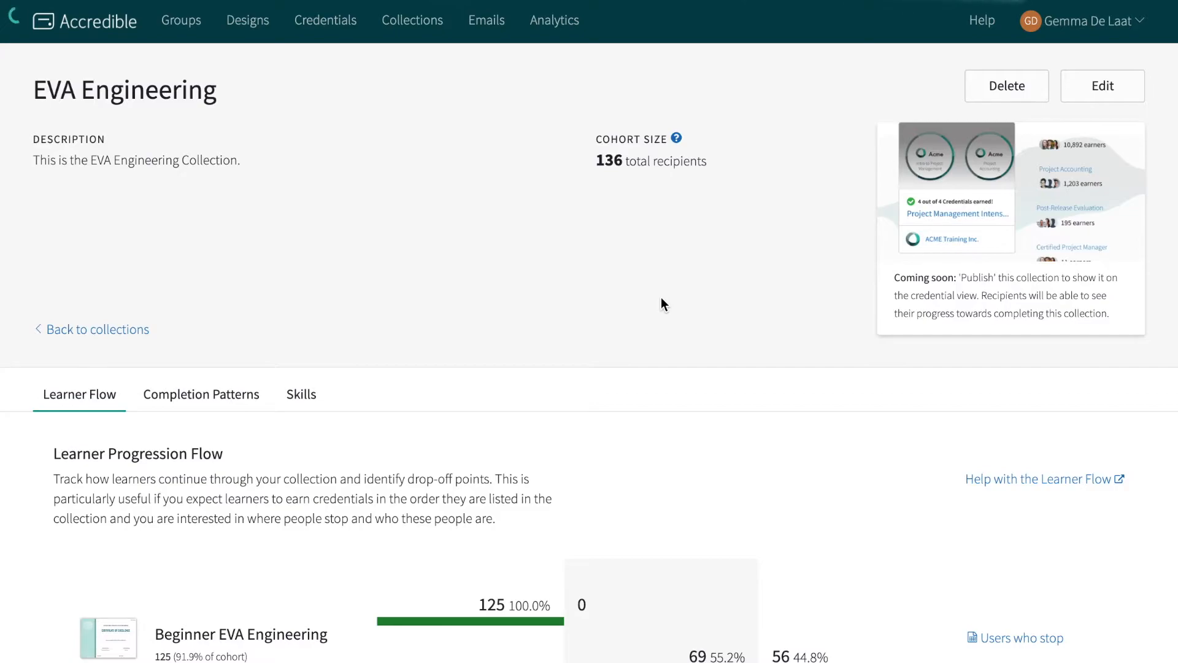
pyautogui.scroll(-3)
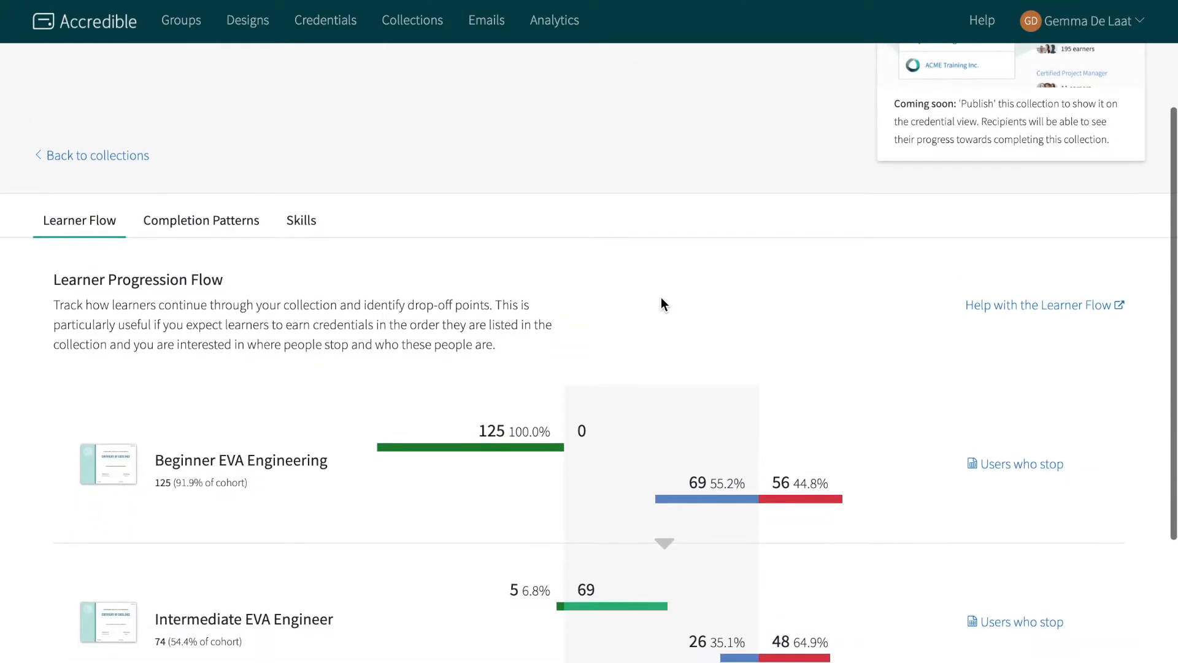
pyautogui.scroll(-3)
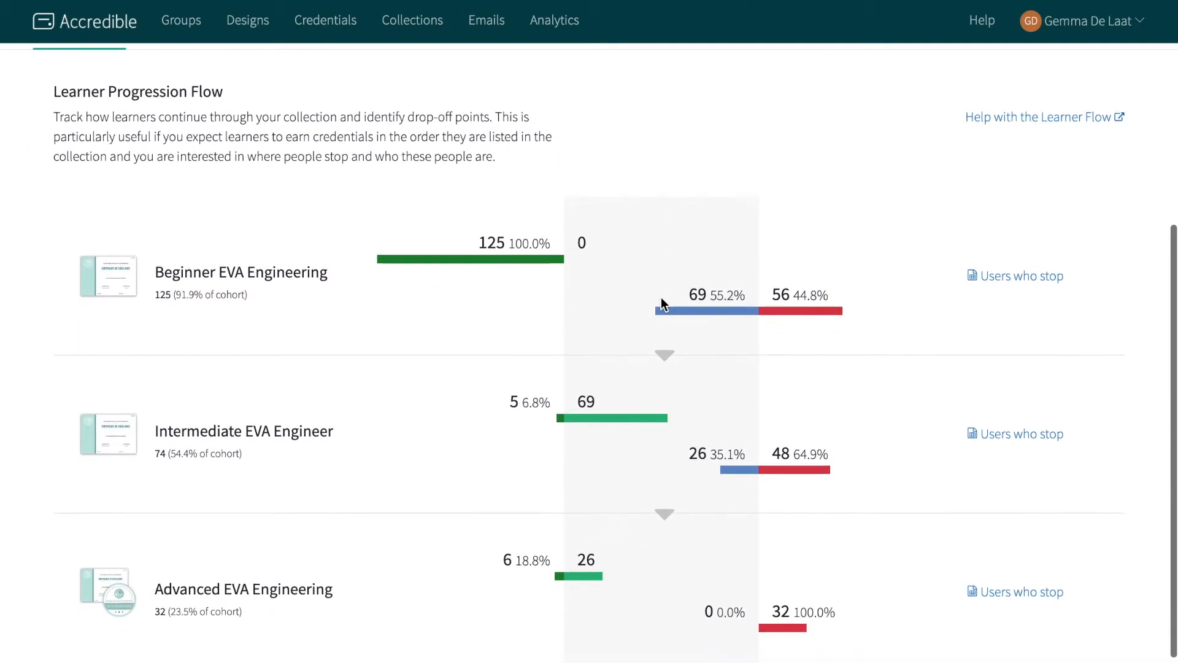
# - Review the collection's Completion Patterns, then head toward its edit form
pyautogui.click(200, 106)
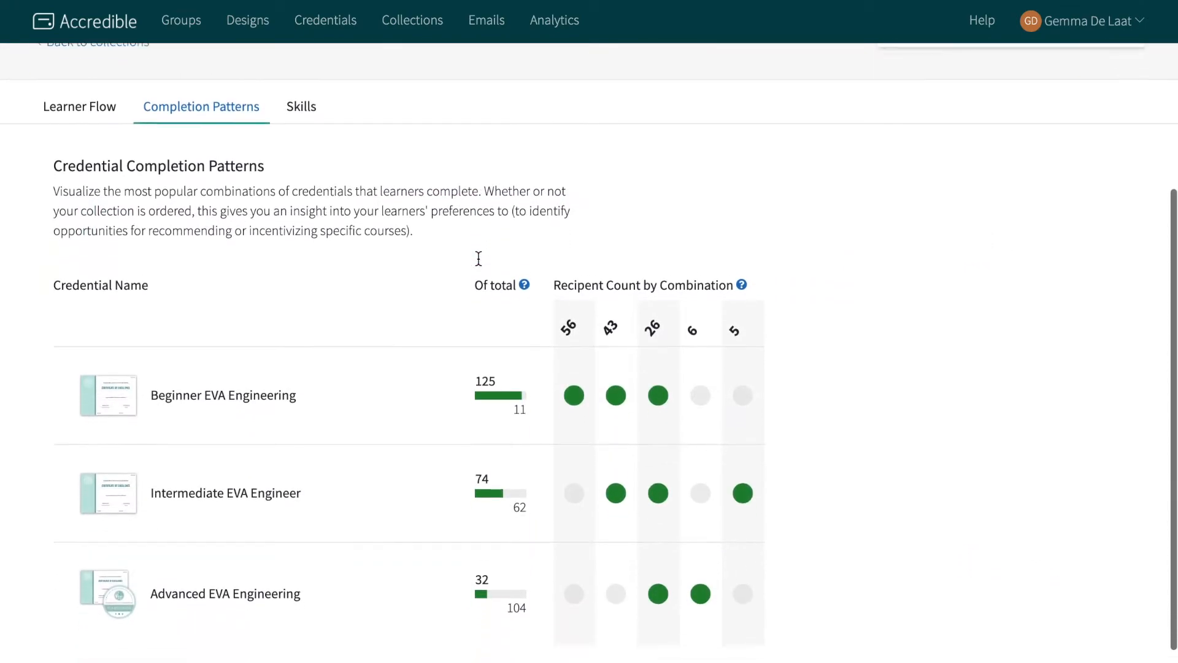
pyautogui.scroll(3)
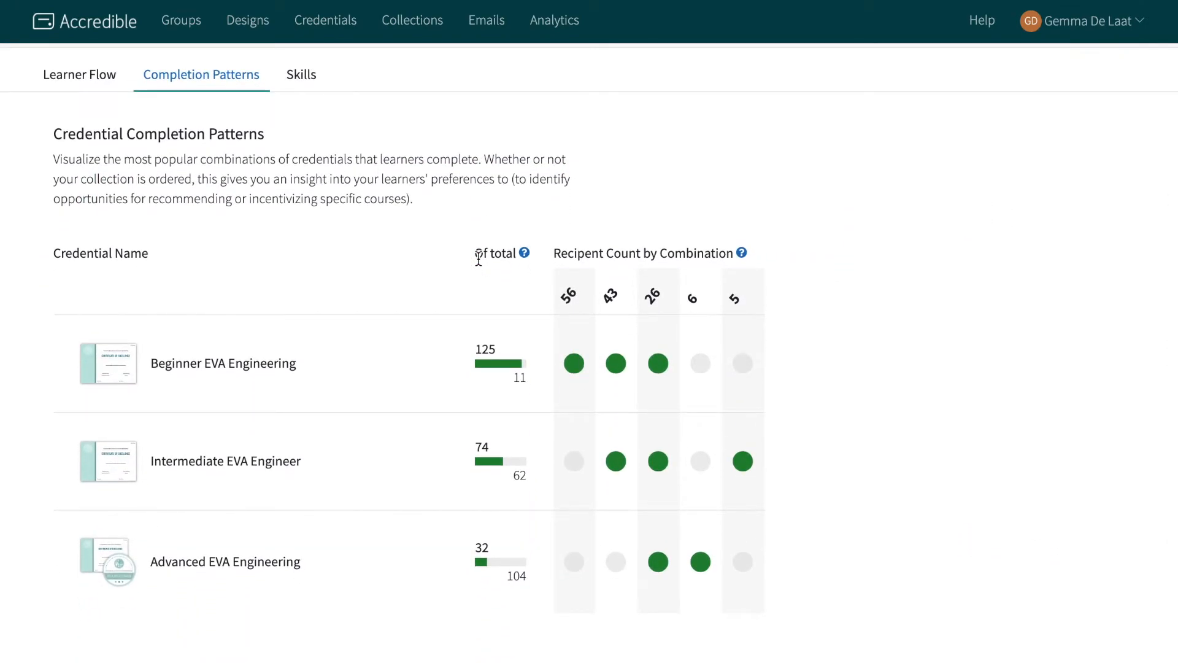
pyautogui.moveTo(469, 265)
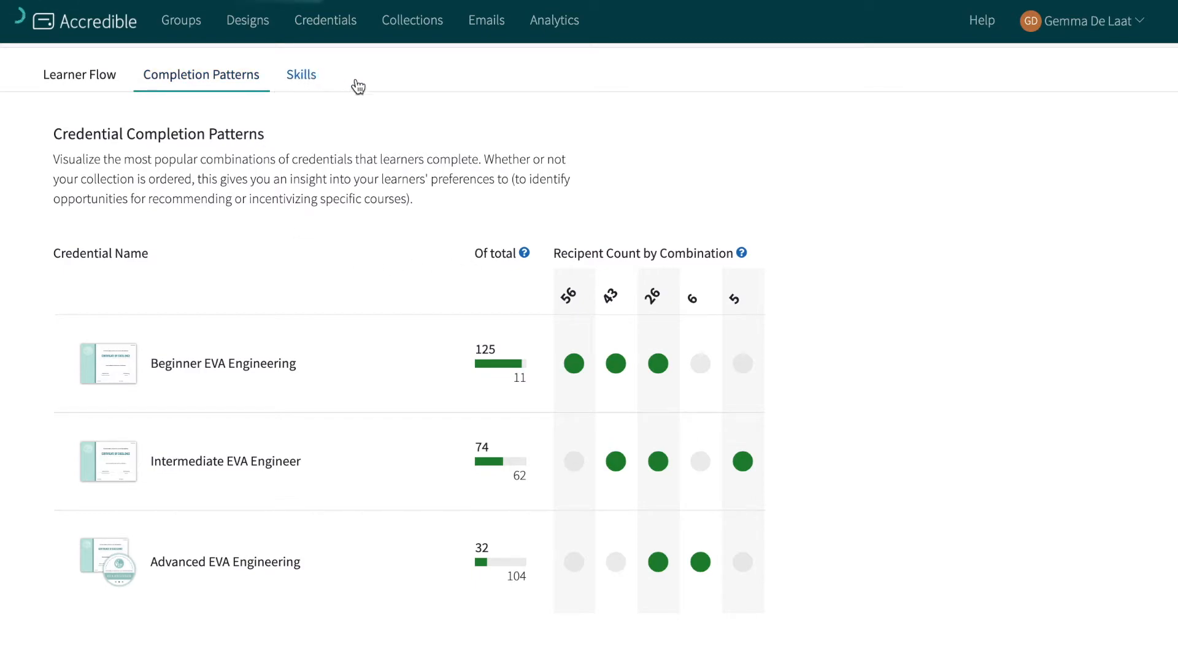
pyautogui.click(301, 75)
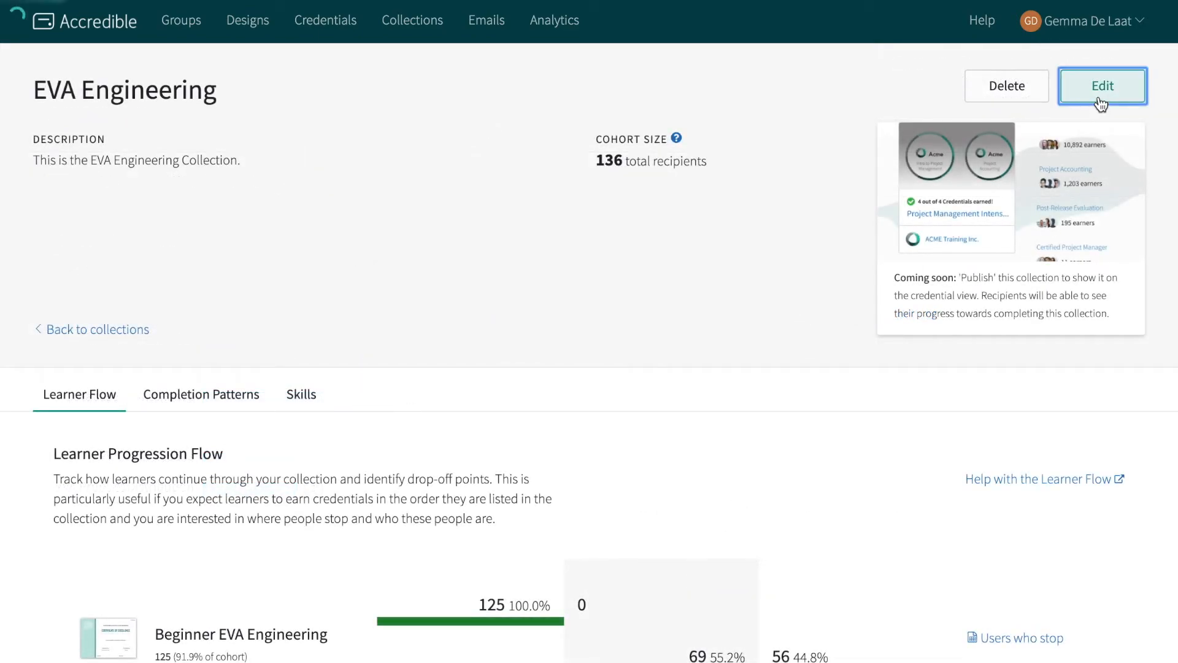
# - Reorder the learner flow to Beginner, Advanced, then Intermediate and save the collection
pyautogui.click(1103, 86)
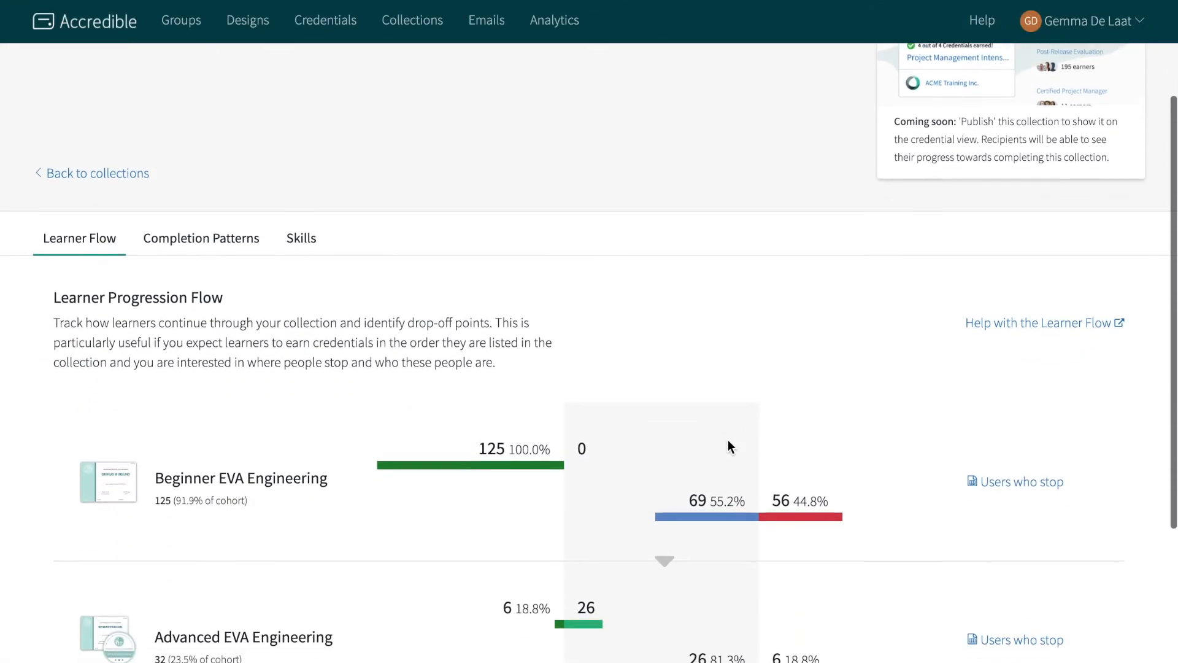
pyautogui.scroll(-3)
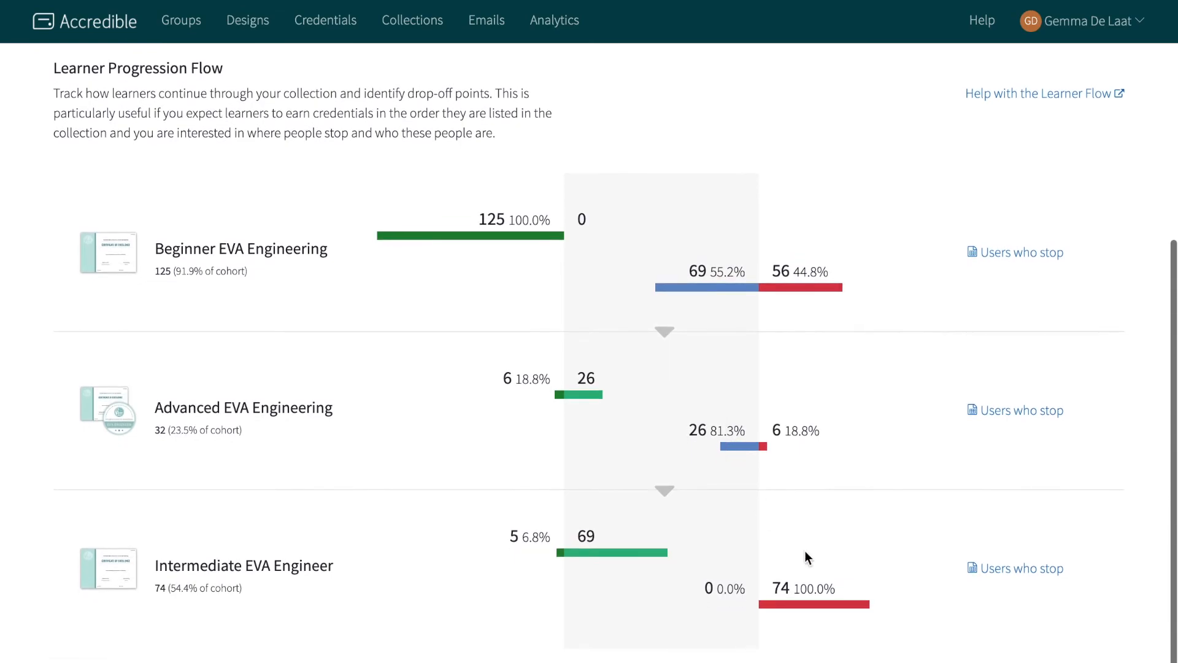